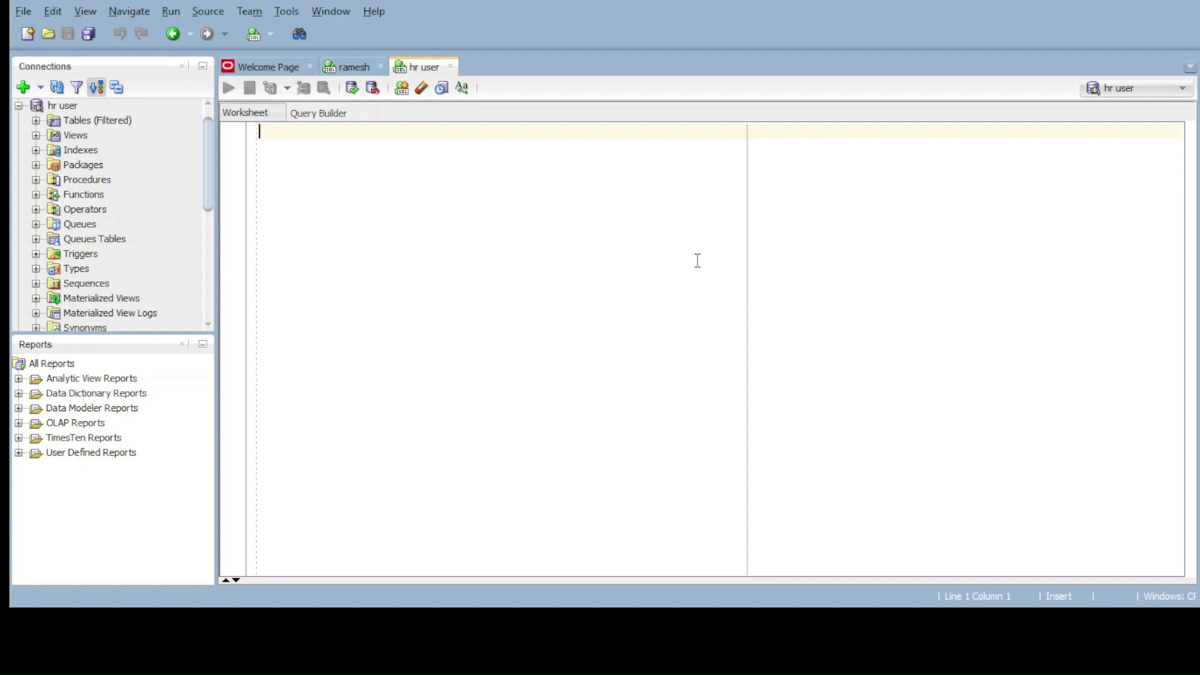
# Run "select * from emp;" to list all 14 employee rows.
pyautogui.write('s')
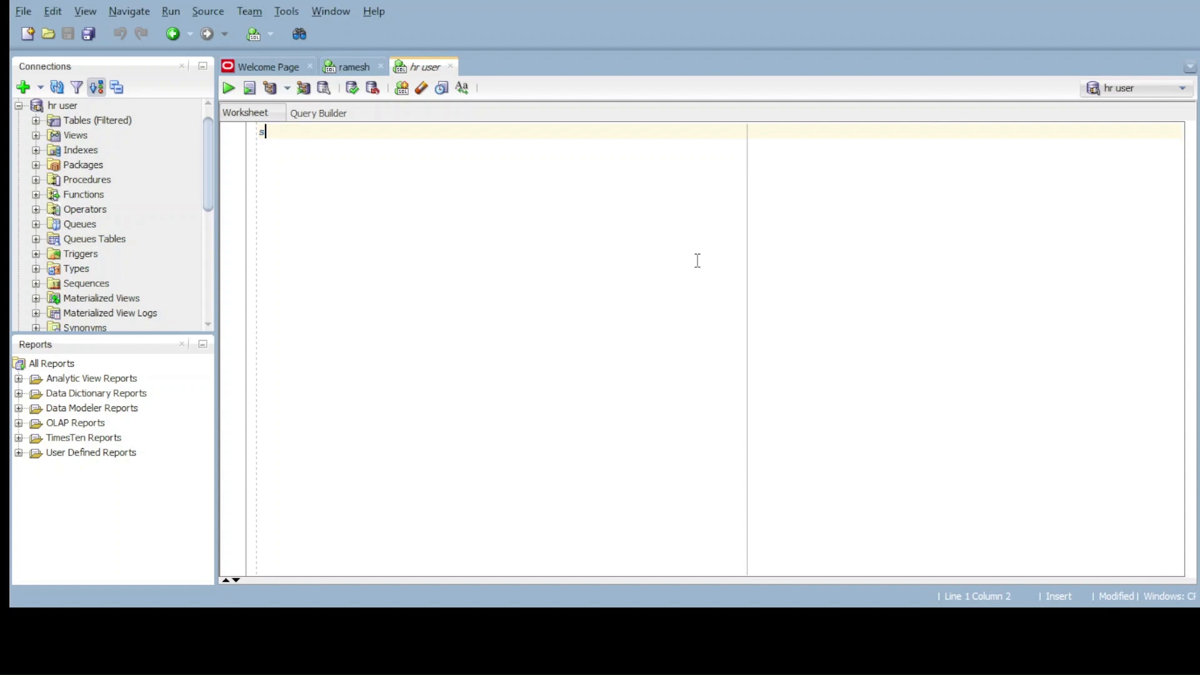
pyautogui.write('elect')
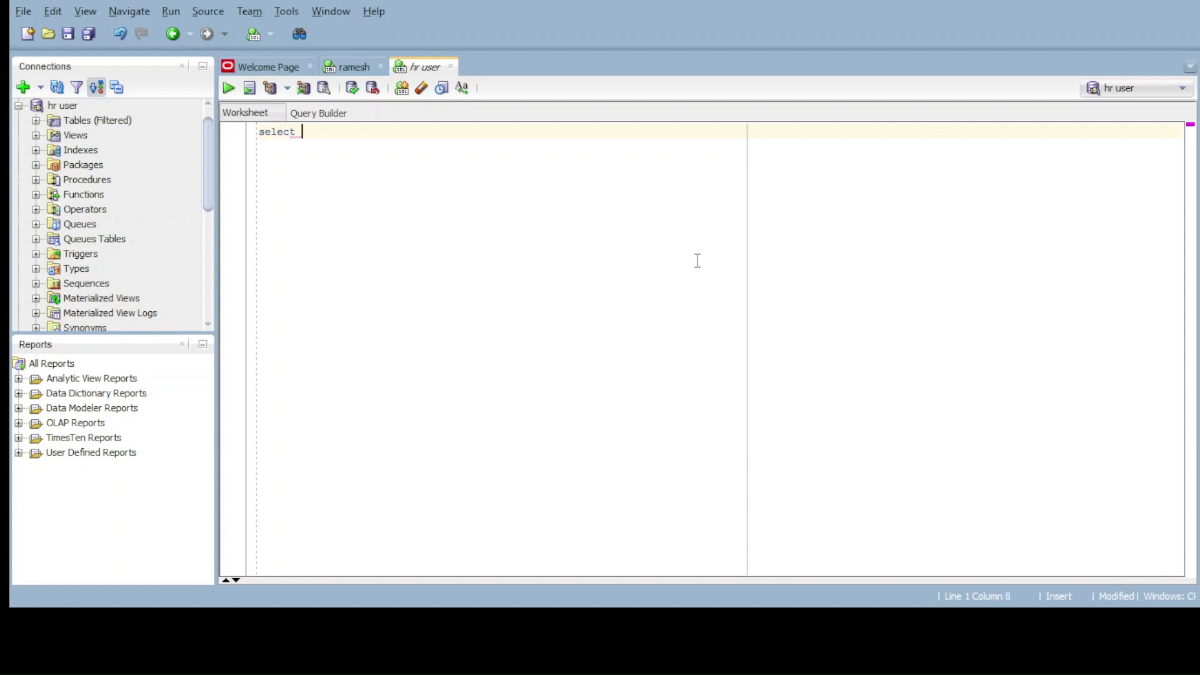
pyautogui.write('* from e')
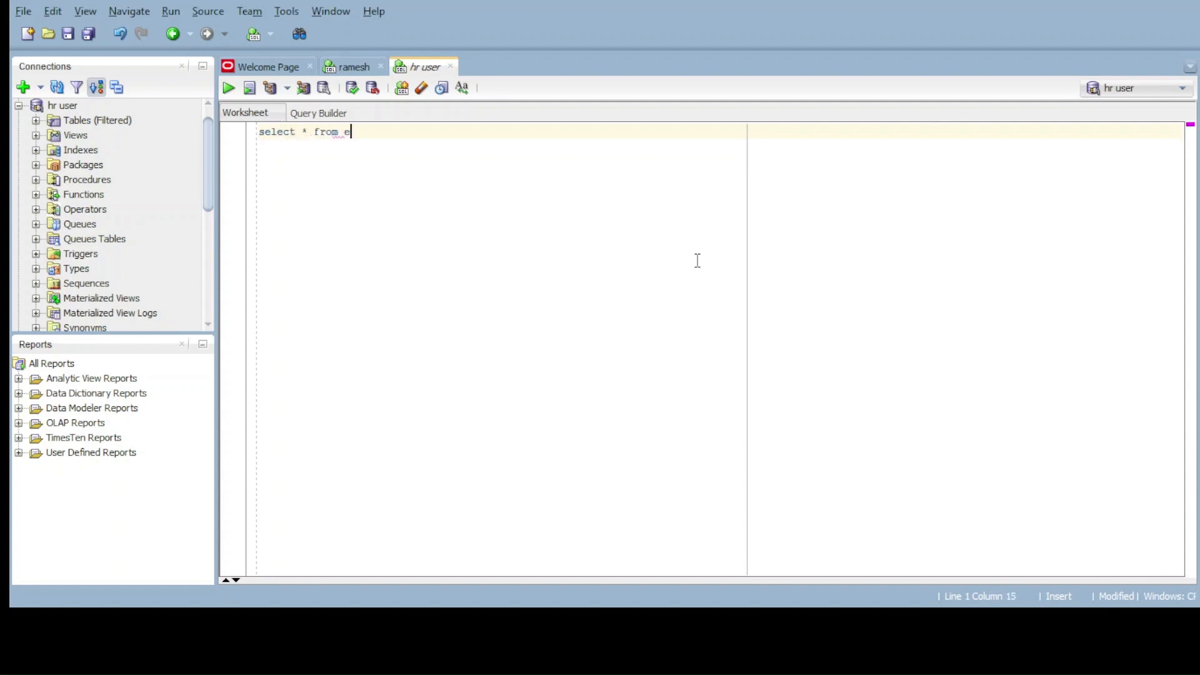
pyautogui.write('mp;')
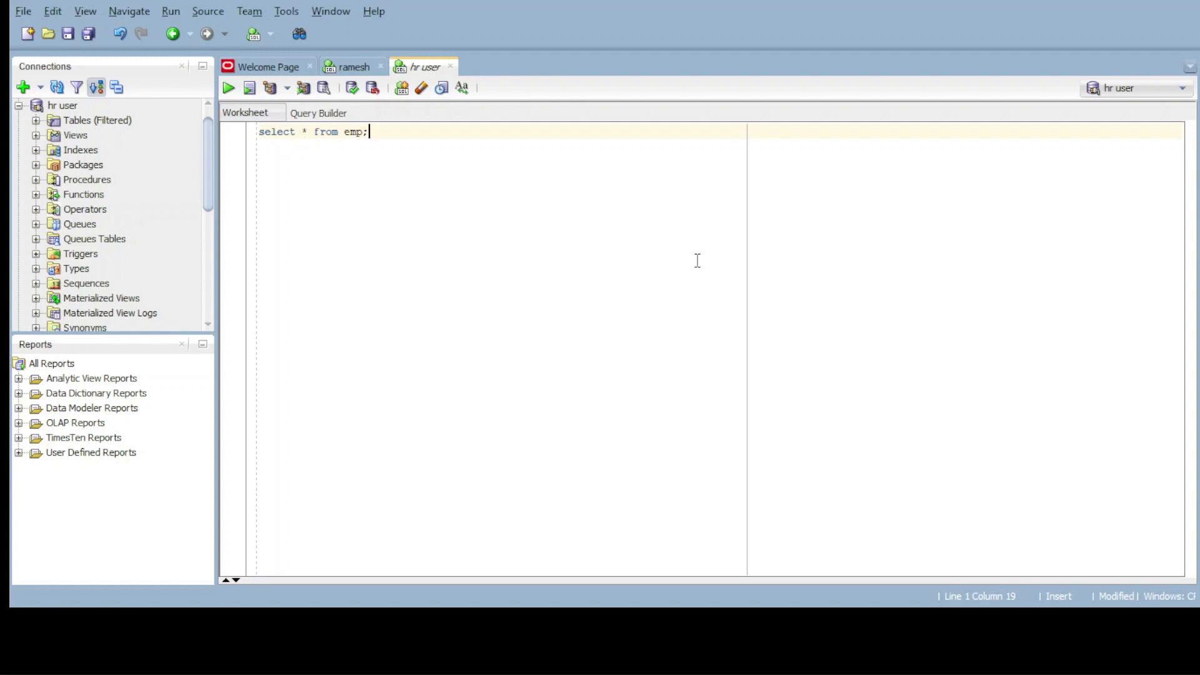
pyautogui.click(228, 88)
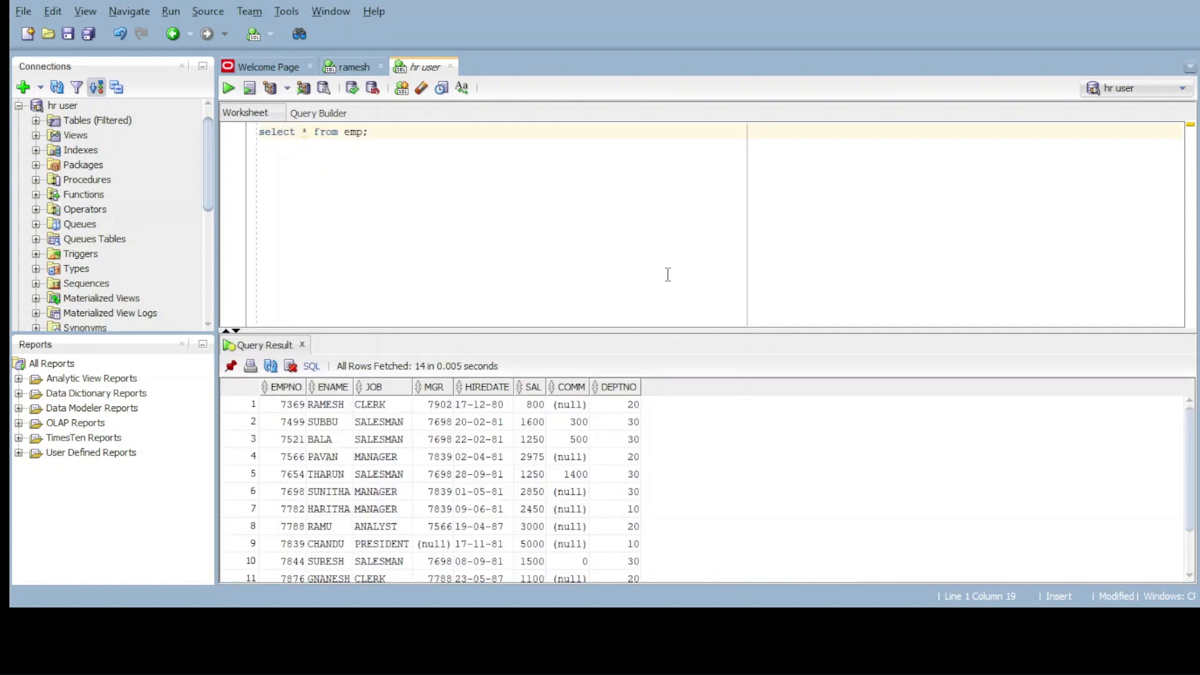
pyautogui.moveTo(621, 303)
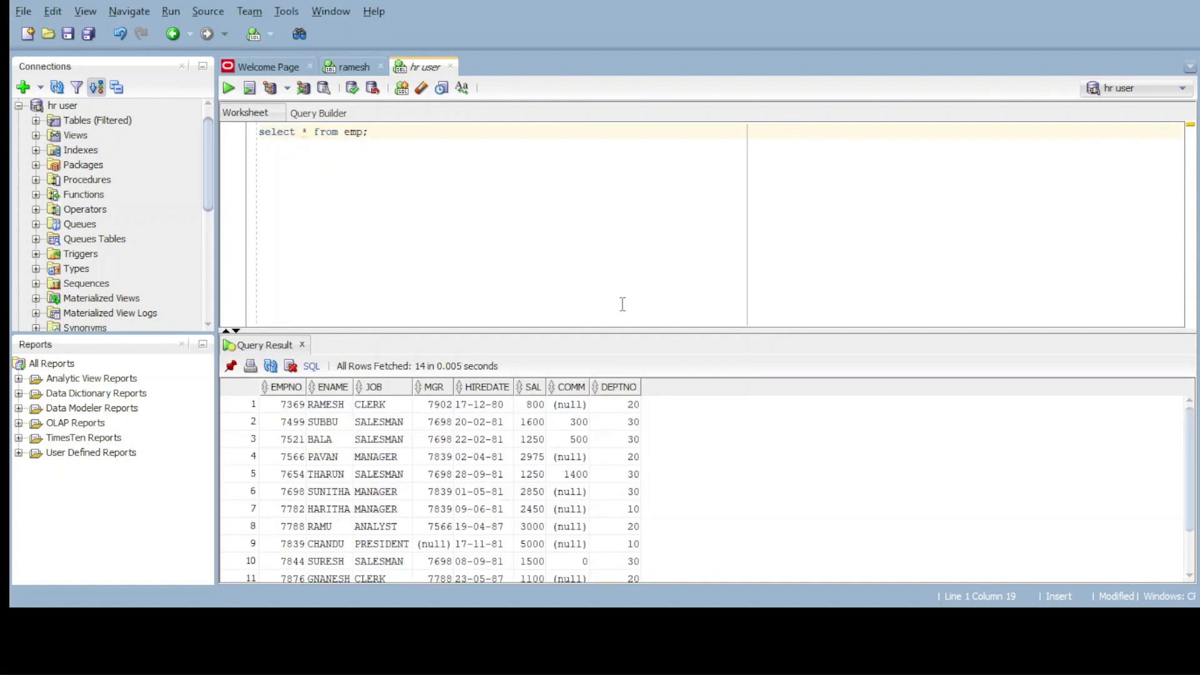
pyautogui.moveTo(334, 406)
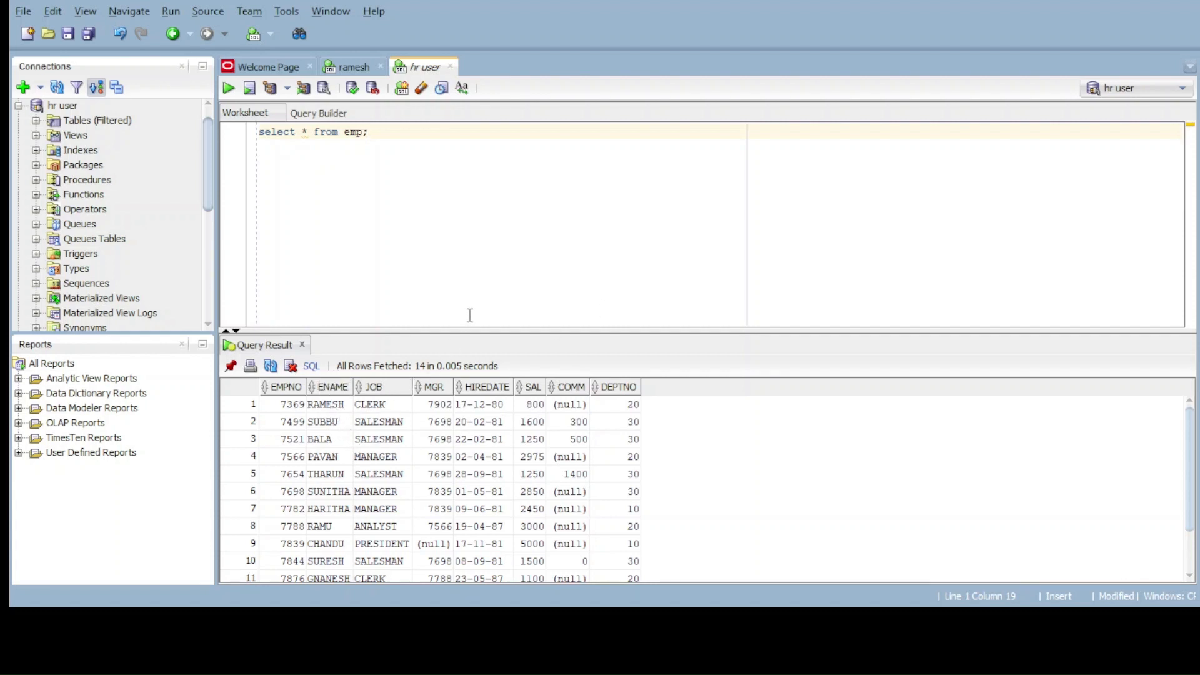
pyautogui.moveTo(467, 221)
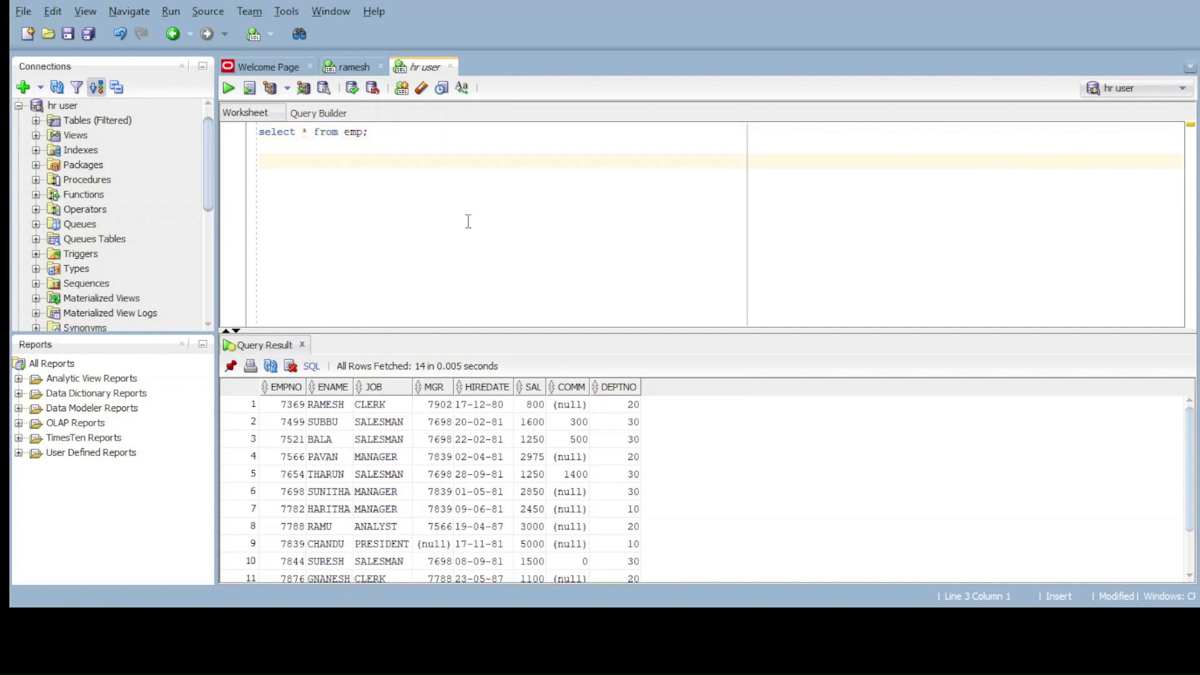
# Run "select ename, sal * 12 from emp;" to show each employee's name with annual salary.
pyautogui.write('select ename,')
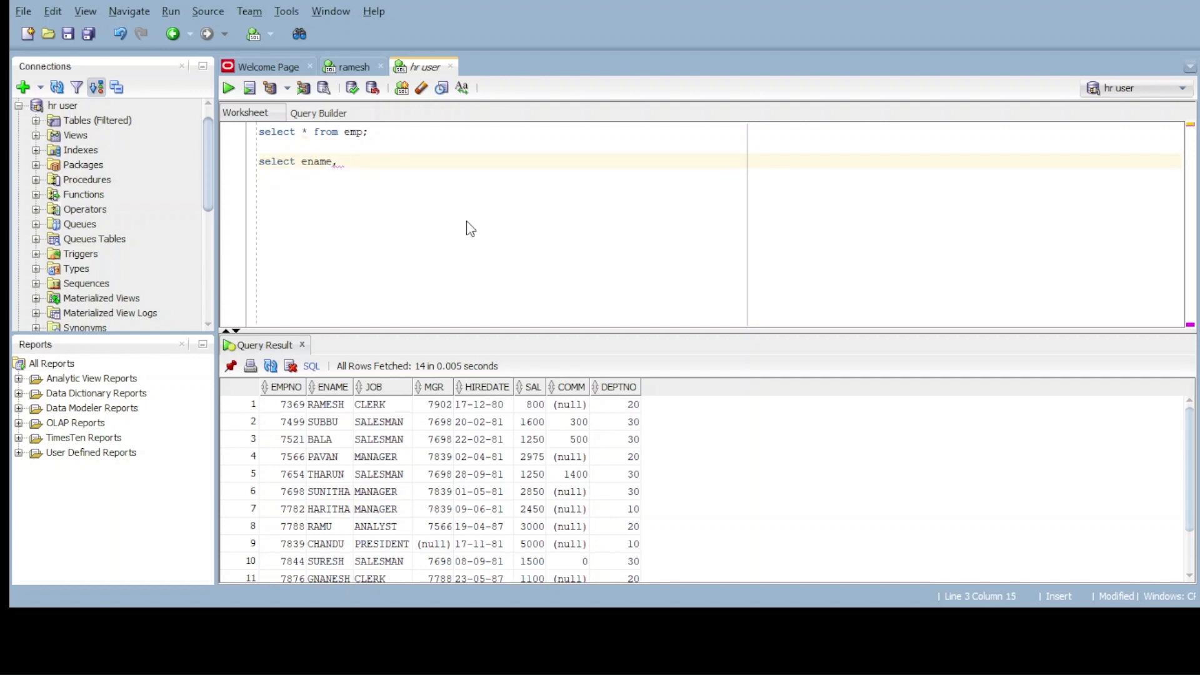
pyautogui.write('sal *')
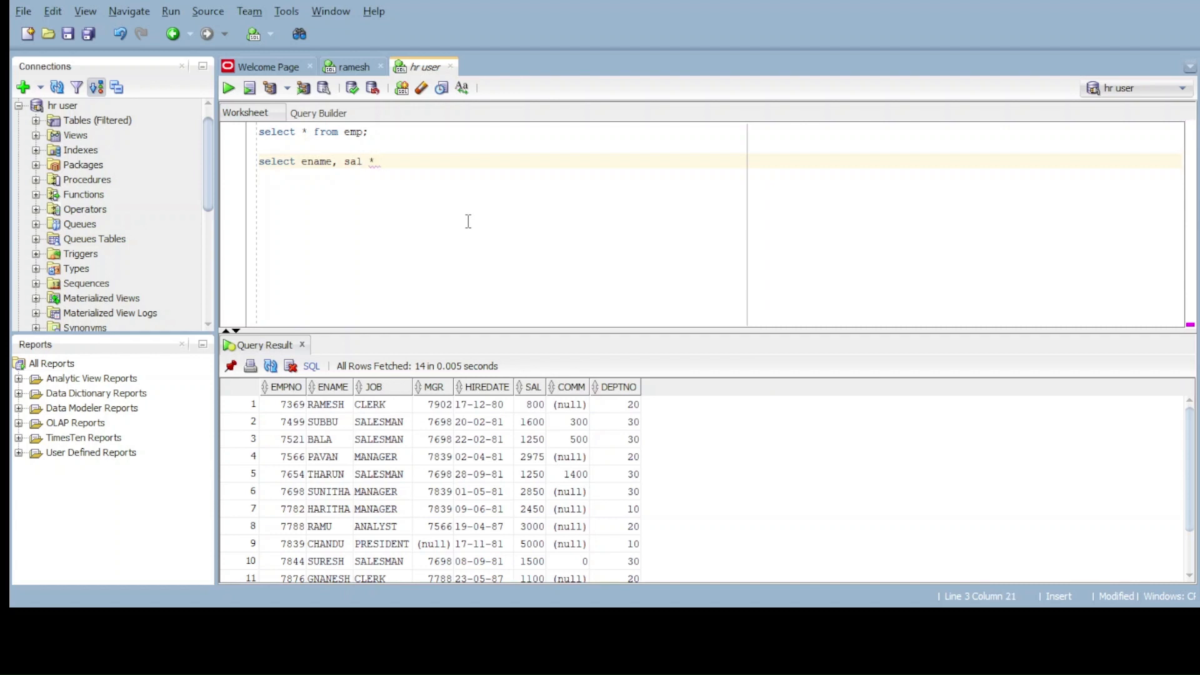
pyautogui.write('12 from')
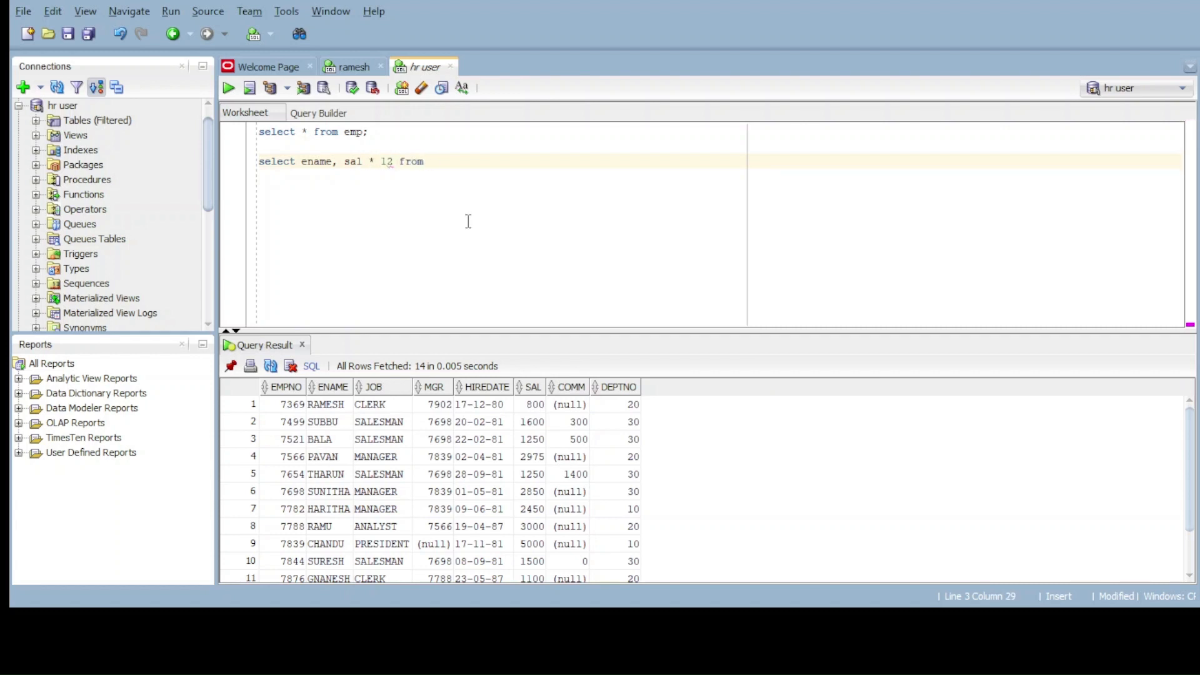
pyautogui.write('emp;')
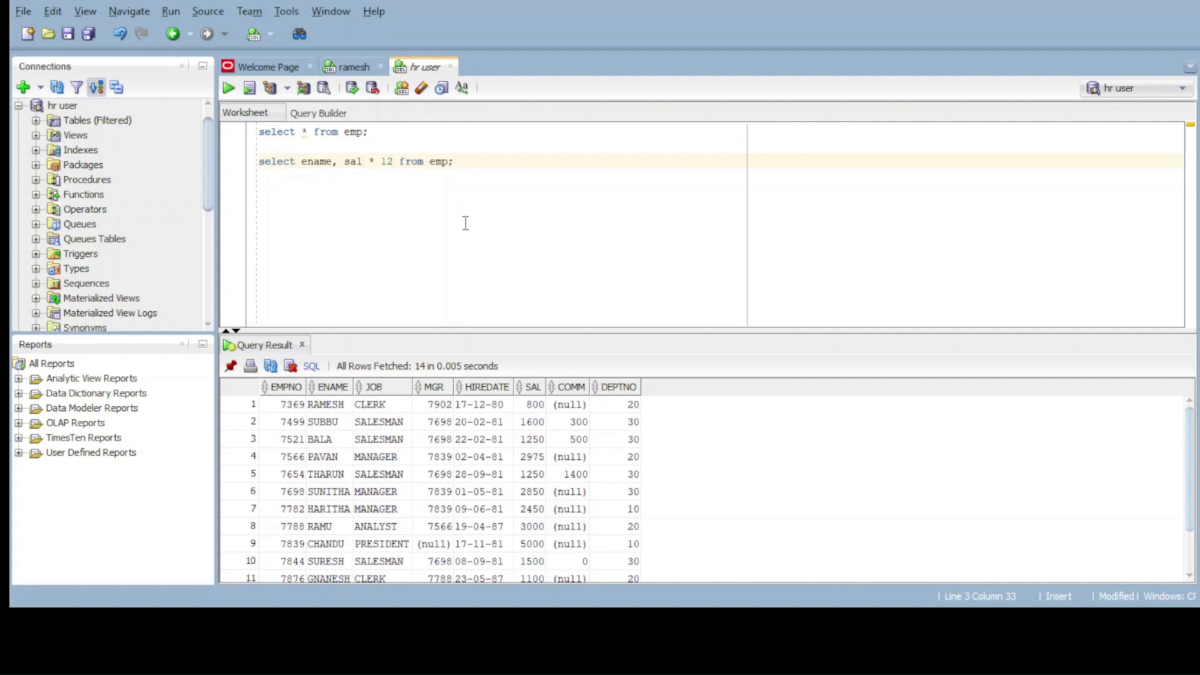
pyautogui.tripleClick(355, 161)
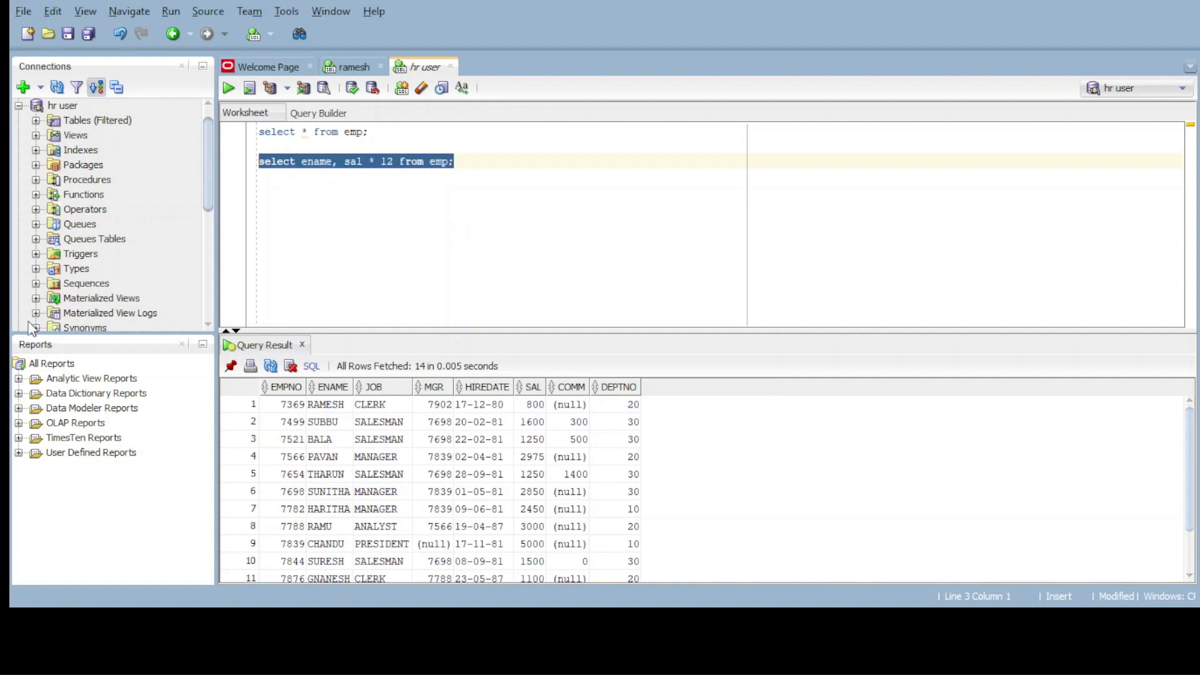
pyautogui.click(227, 88)
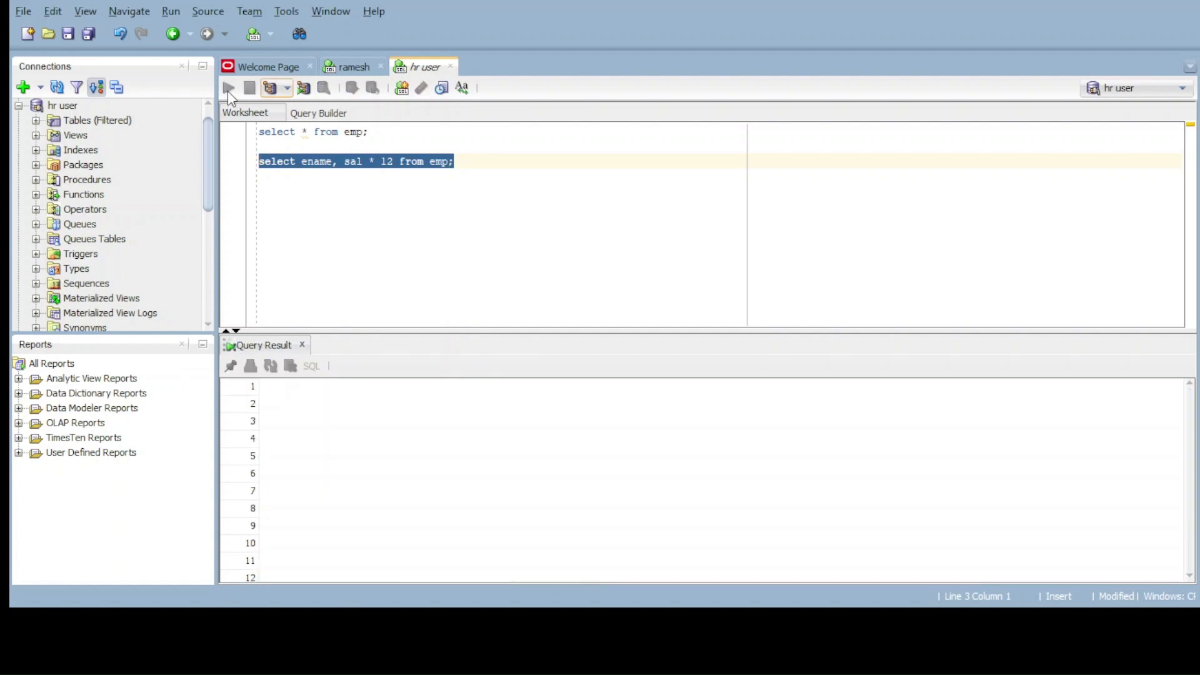
pyautogui.click(227, 88)
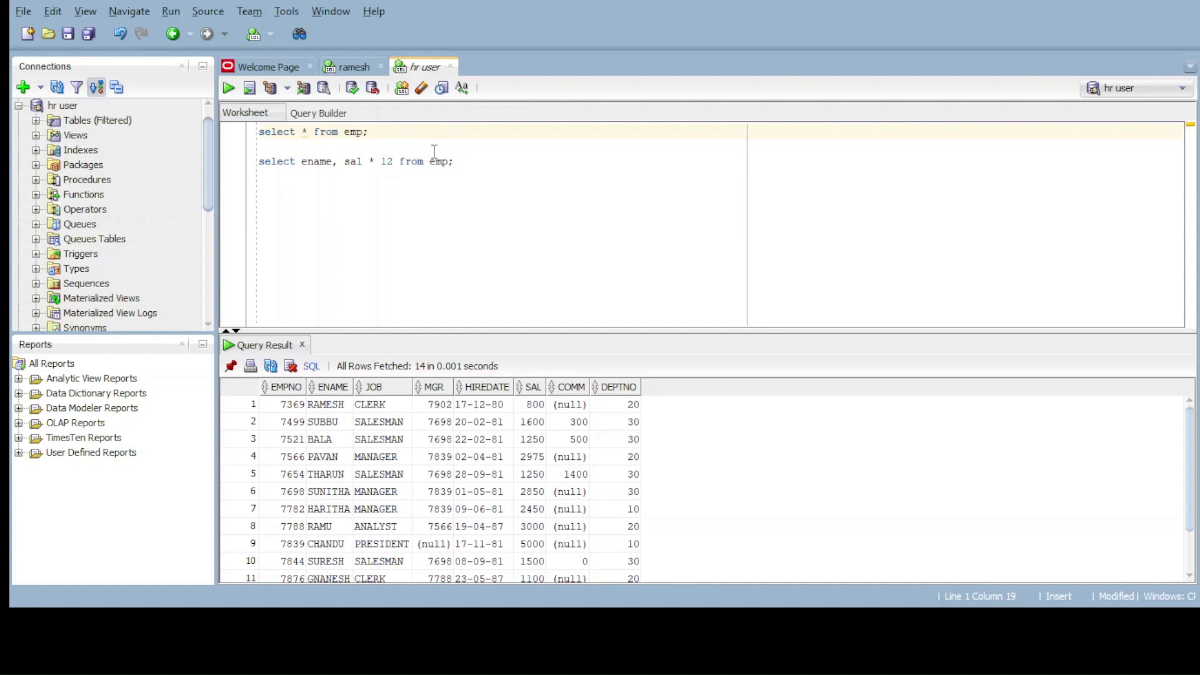
pyautogui.click(454, 161)
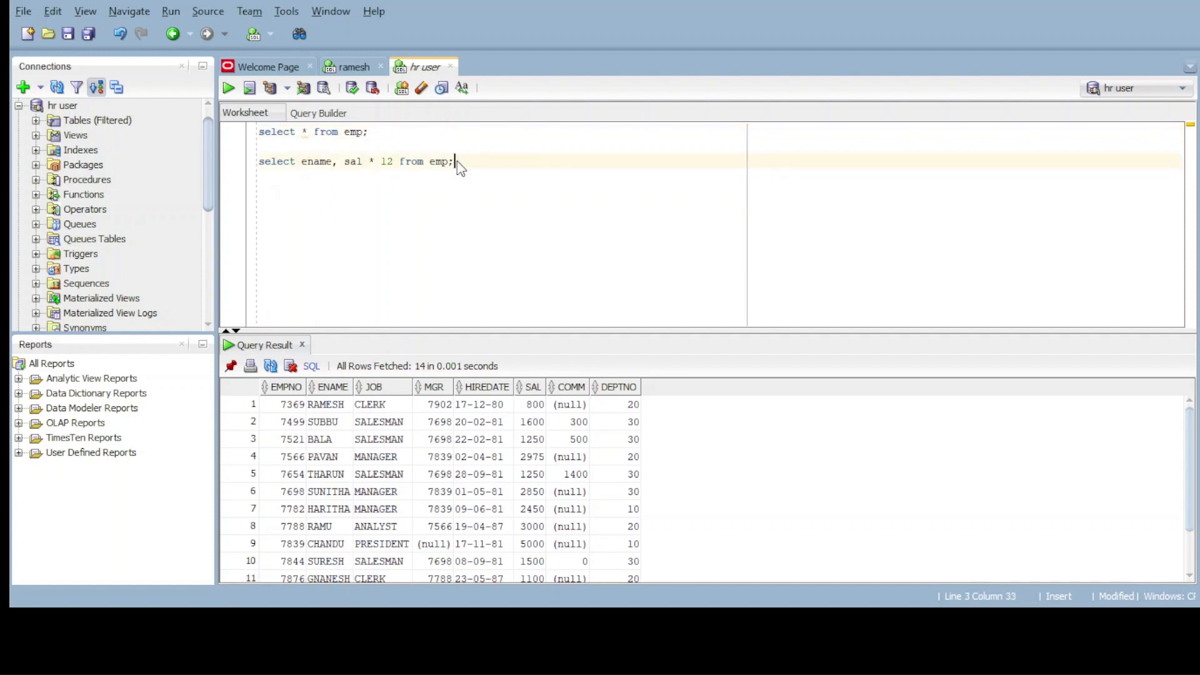
pyautogui.click(227, 87)
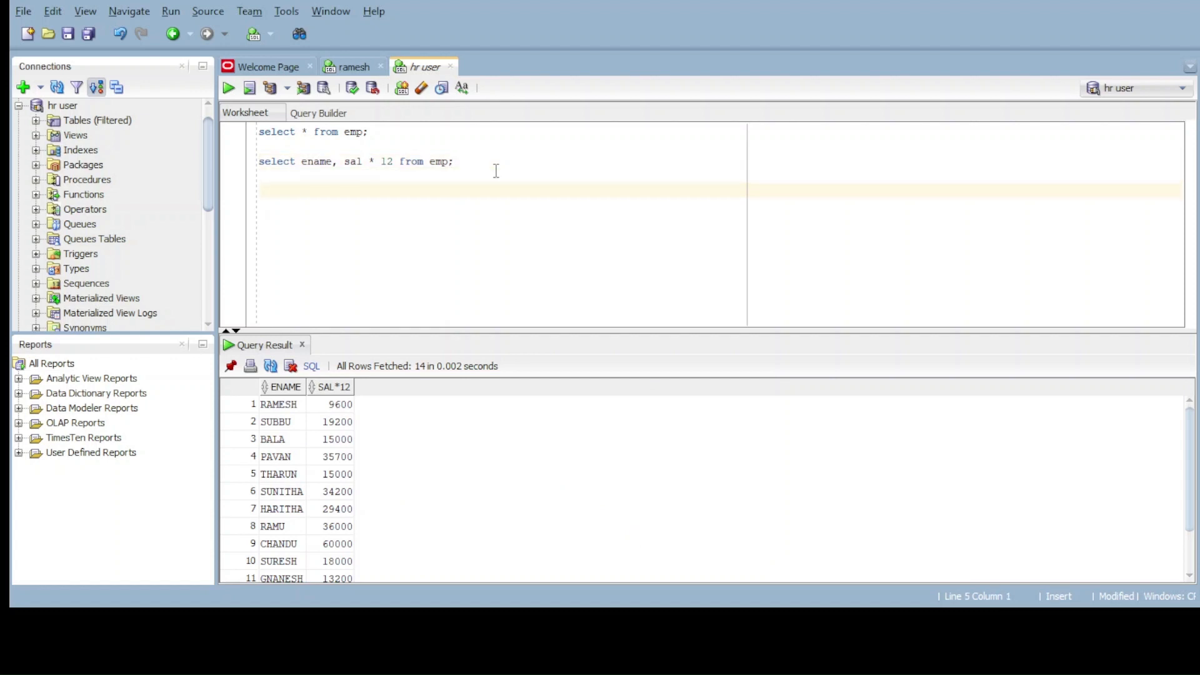
# Begin typing "select ename, sal, sal * 12 from" as a third query, left unfinished.
pyautogui.write('select ename,')
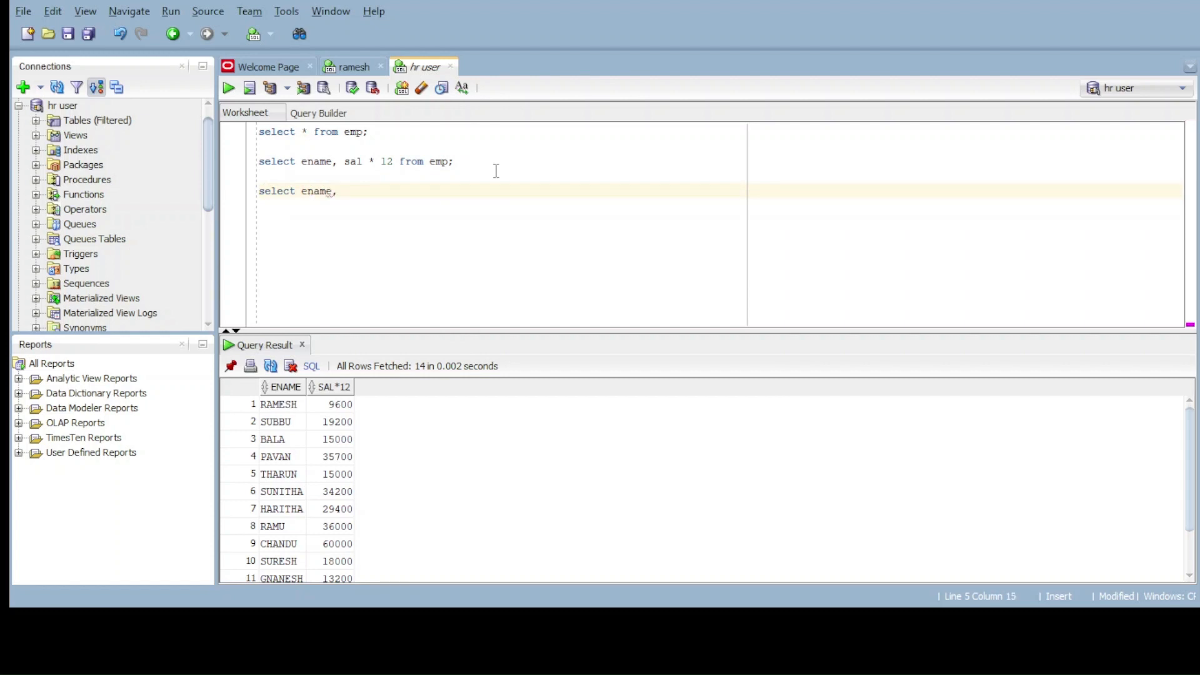
pyautogui.write('sal,')
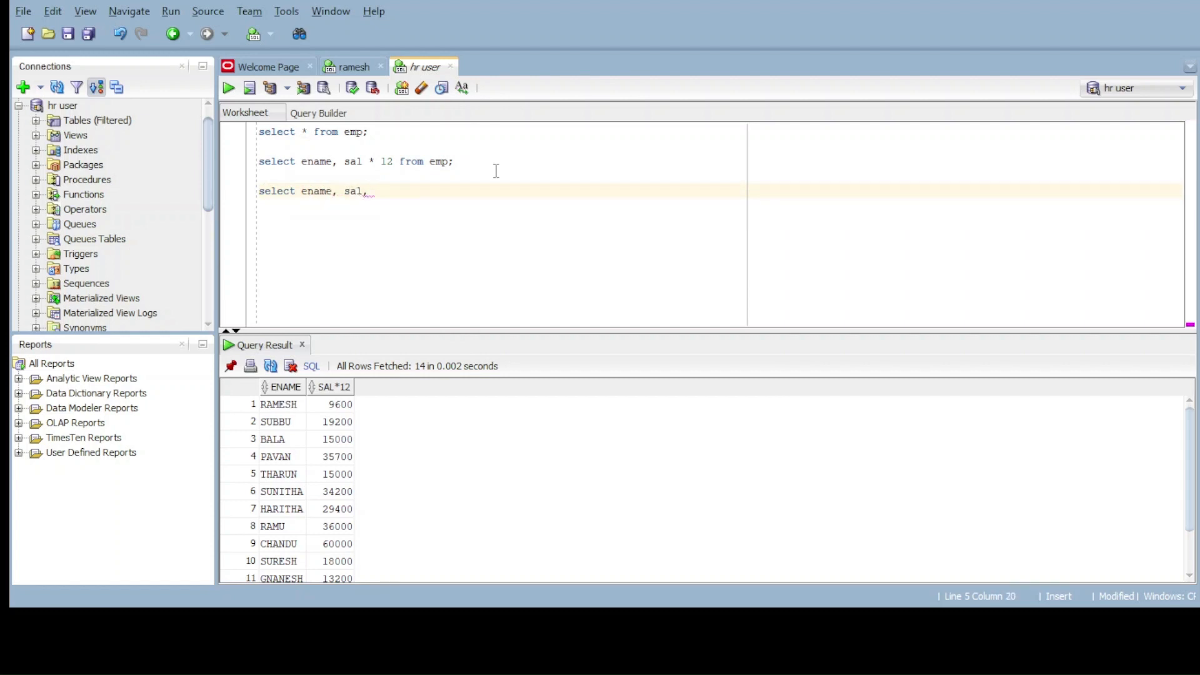
pyautogui.write('sal *')
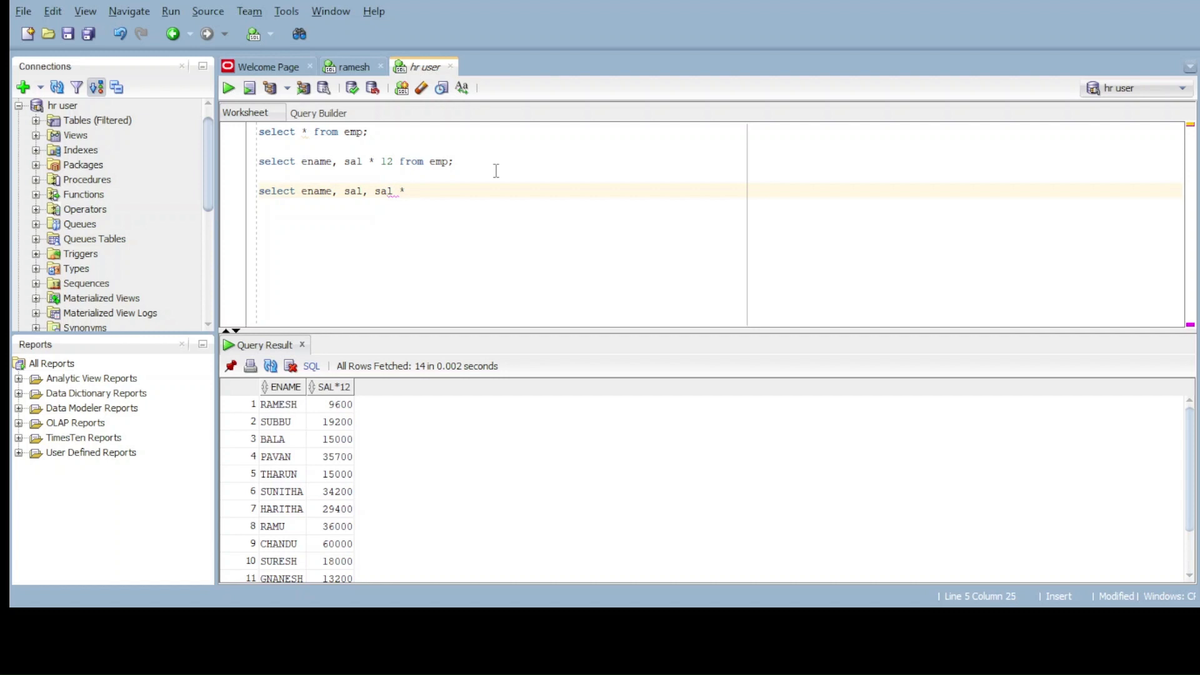
pyautogui.write('12 from')
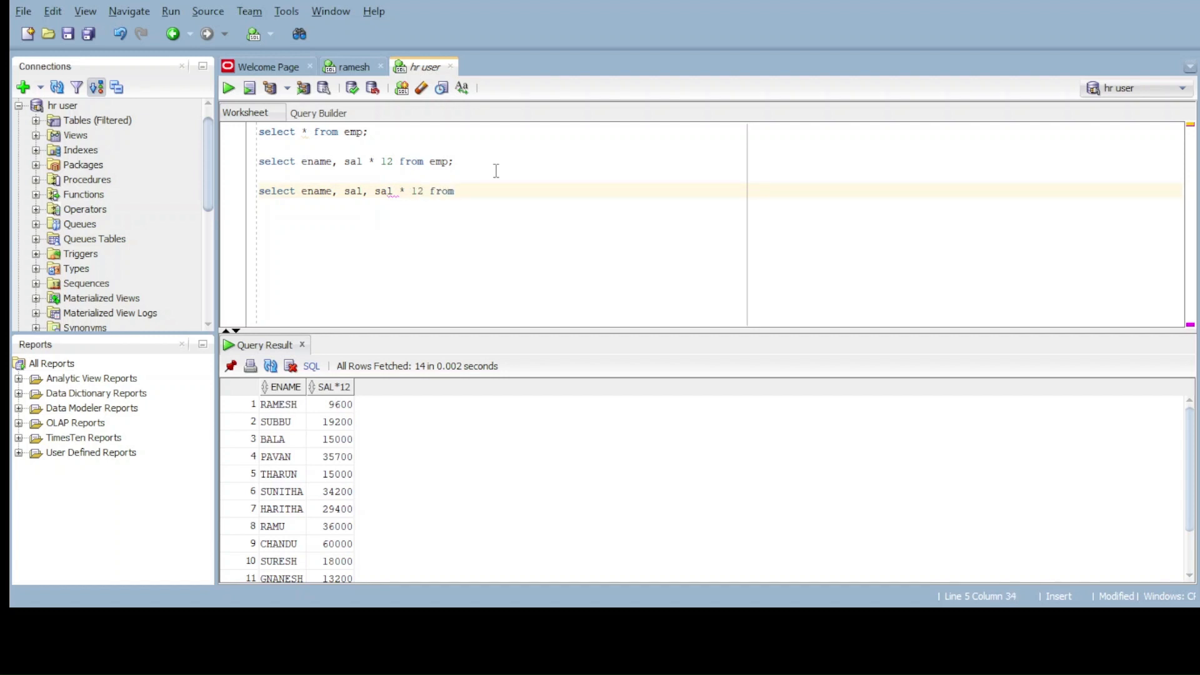